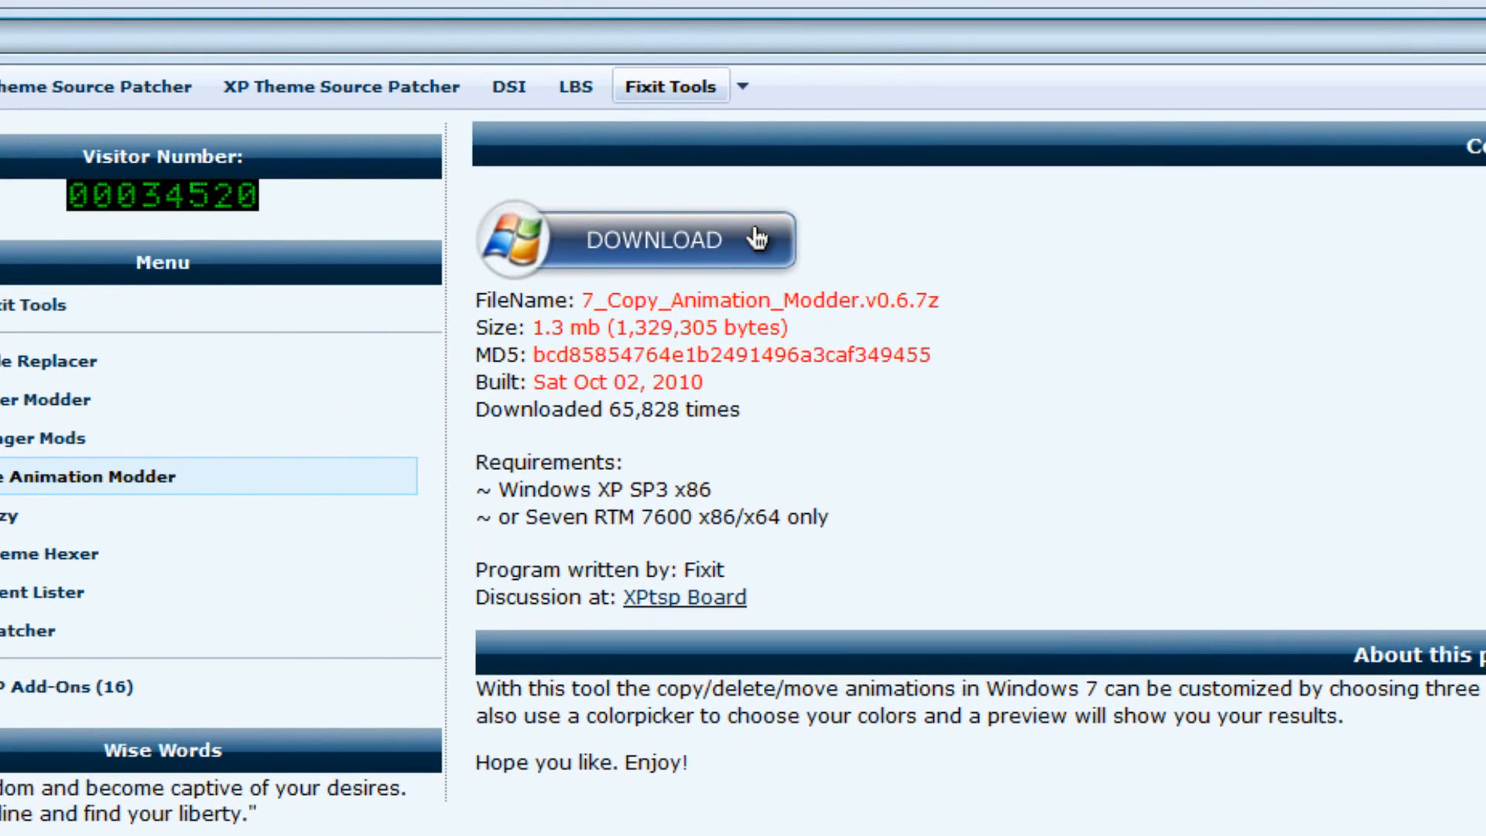
mouse_move(1311, 335)
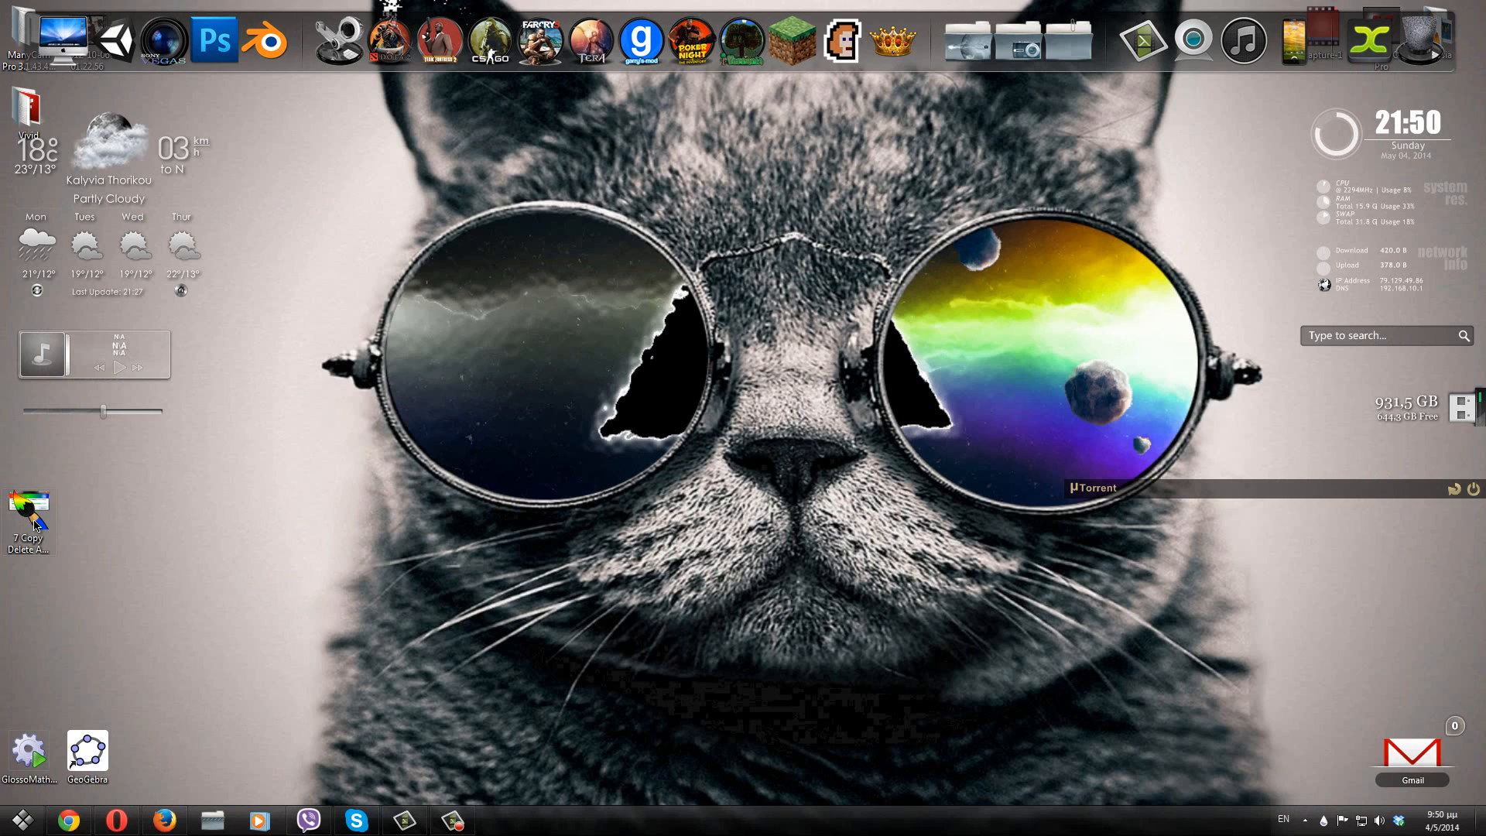
Launch 7 Copy/Delete Animation Modder from its desktop shortcut to show the default blue preview
double_click(26, 505)
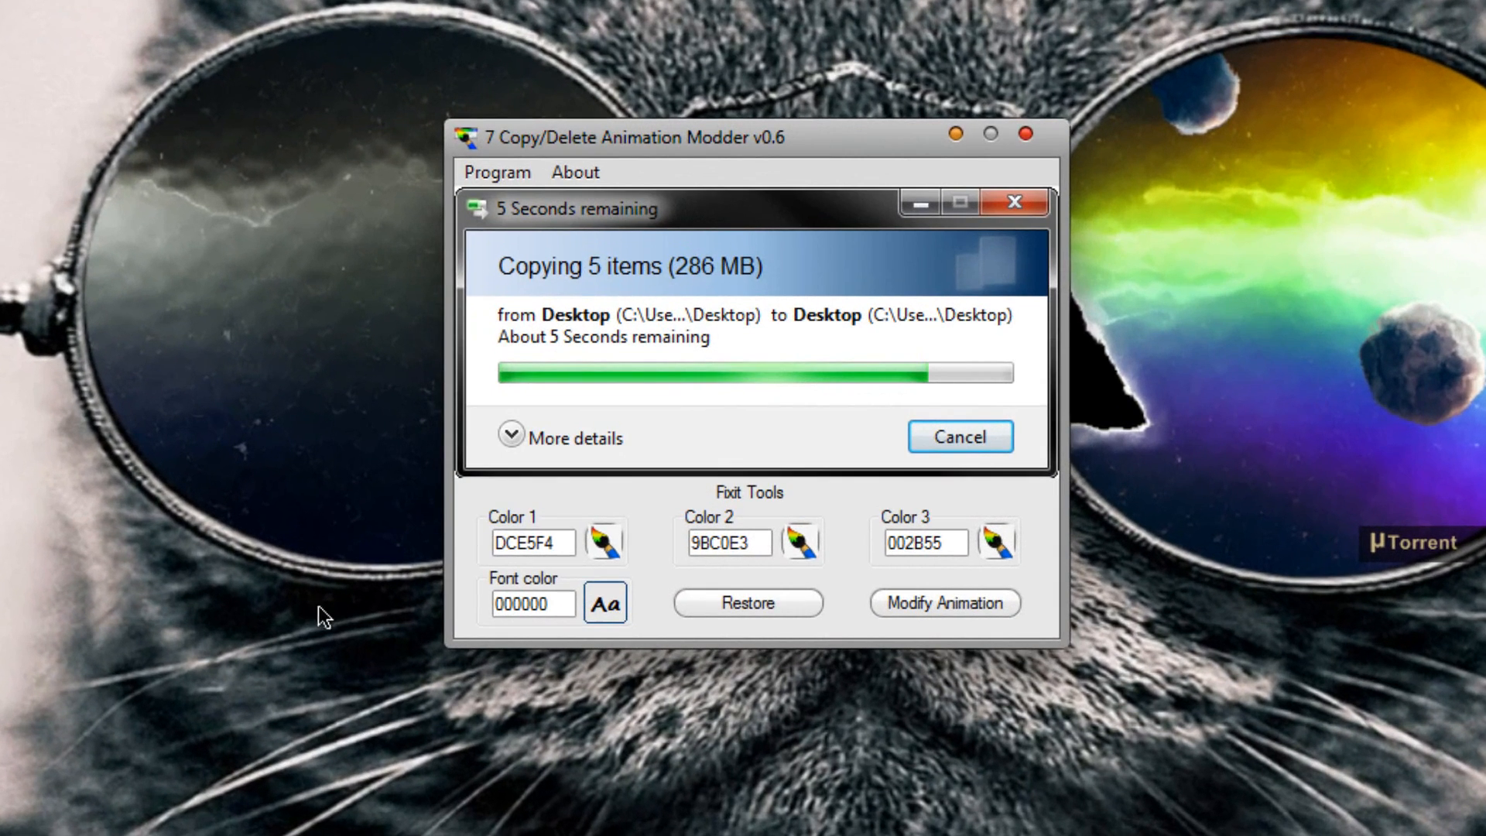
mouse_move(332, 610)
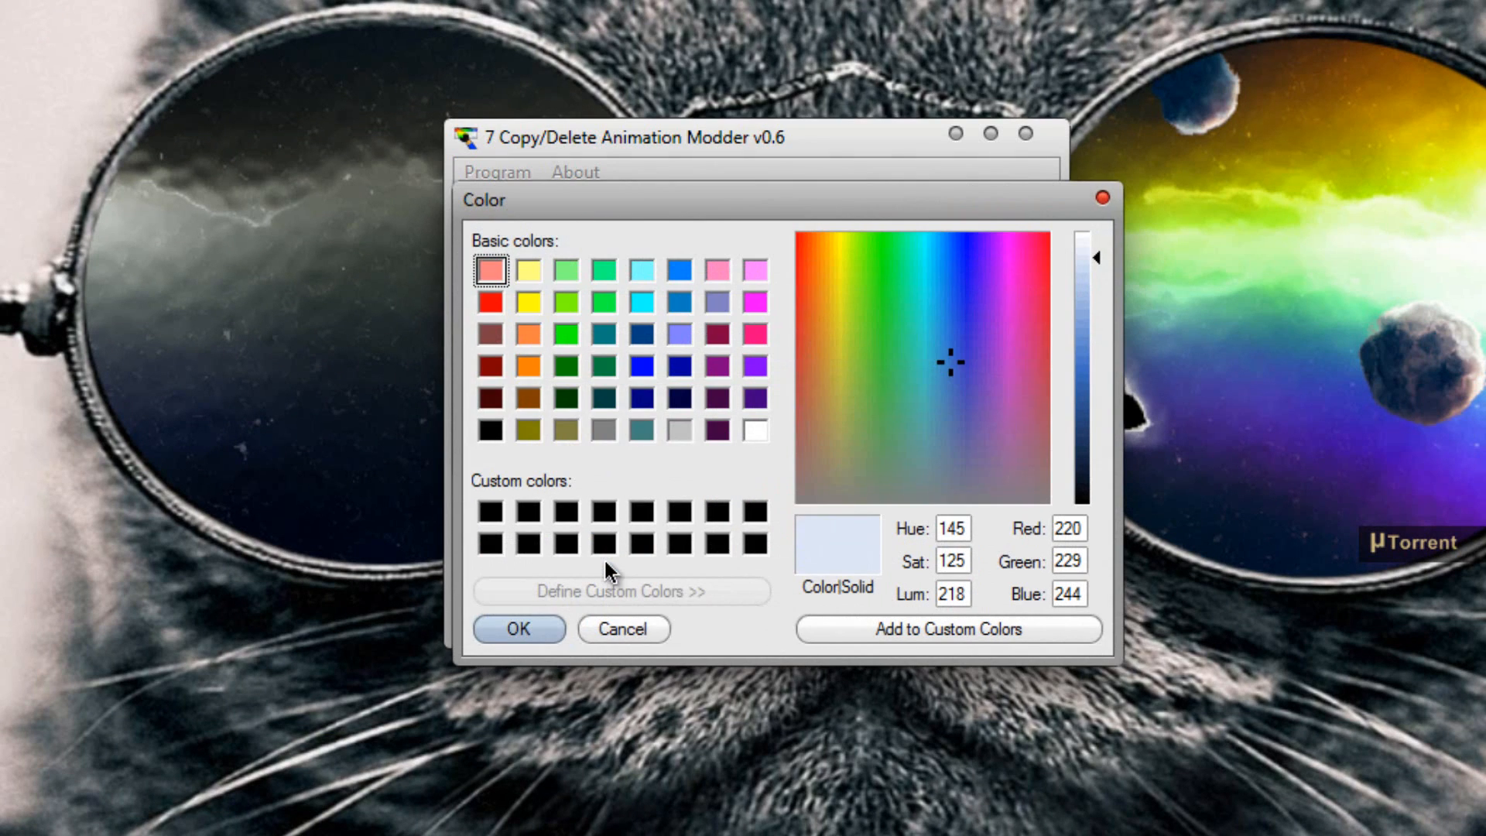
Set the animation colours to green, yellow and cyan (Color 3 = 00FFFF)
click(603, 302)
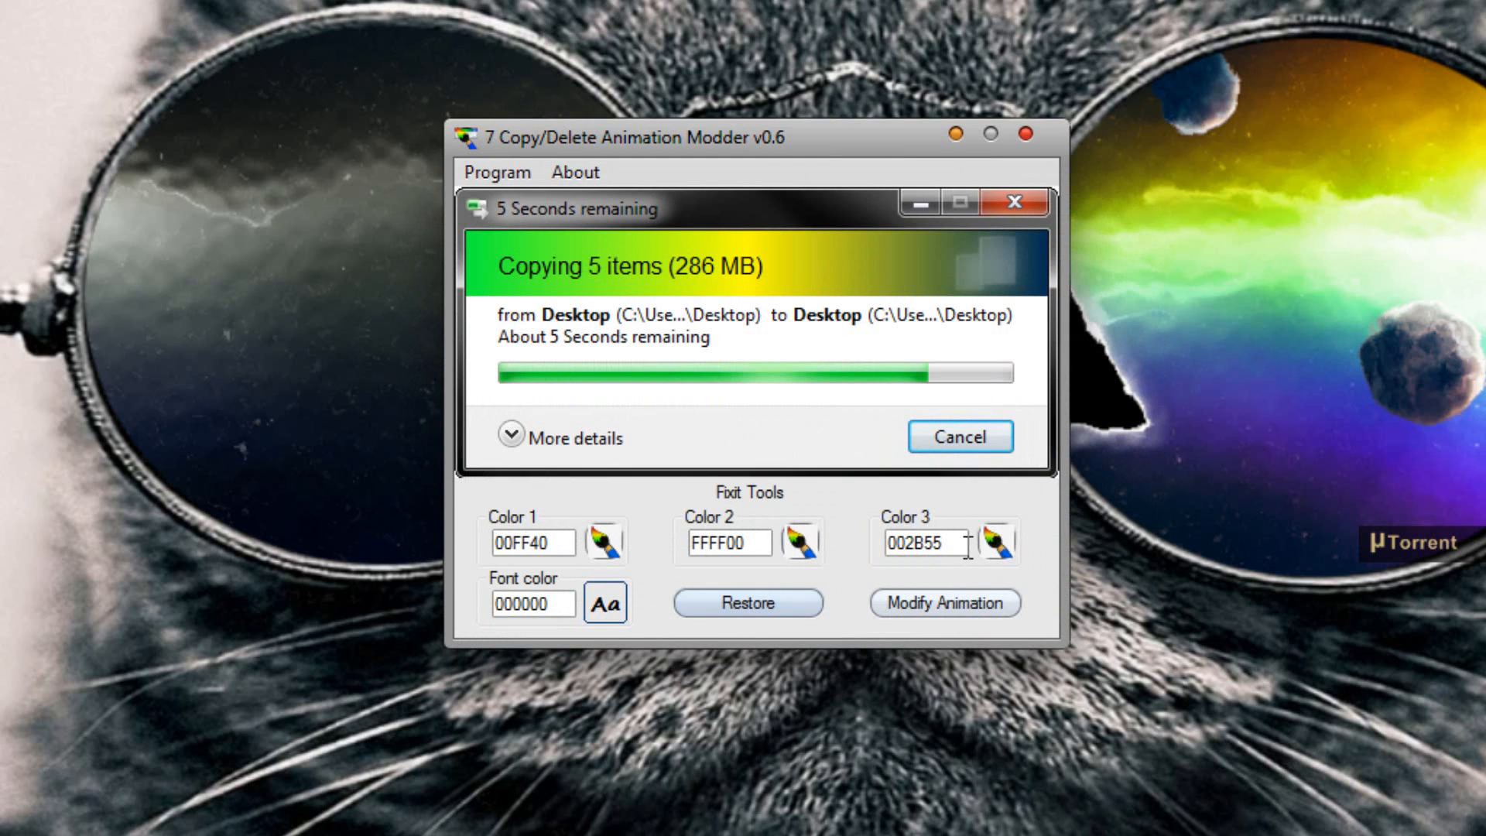
click(998, 540)
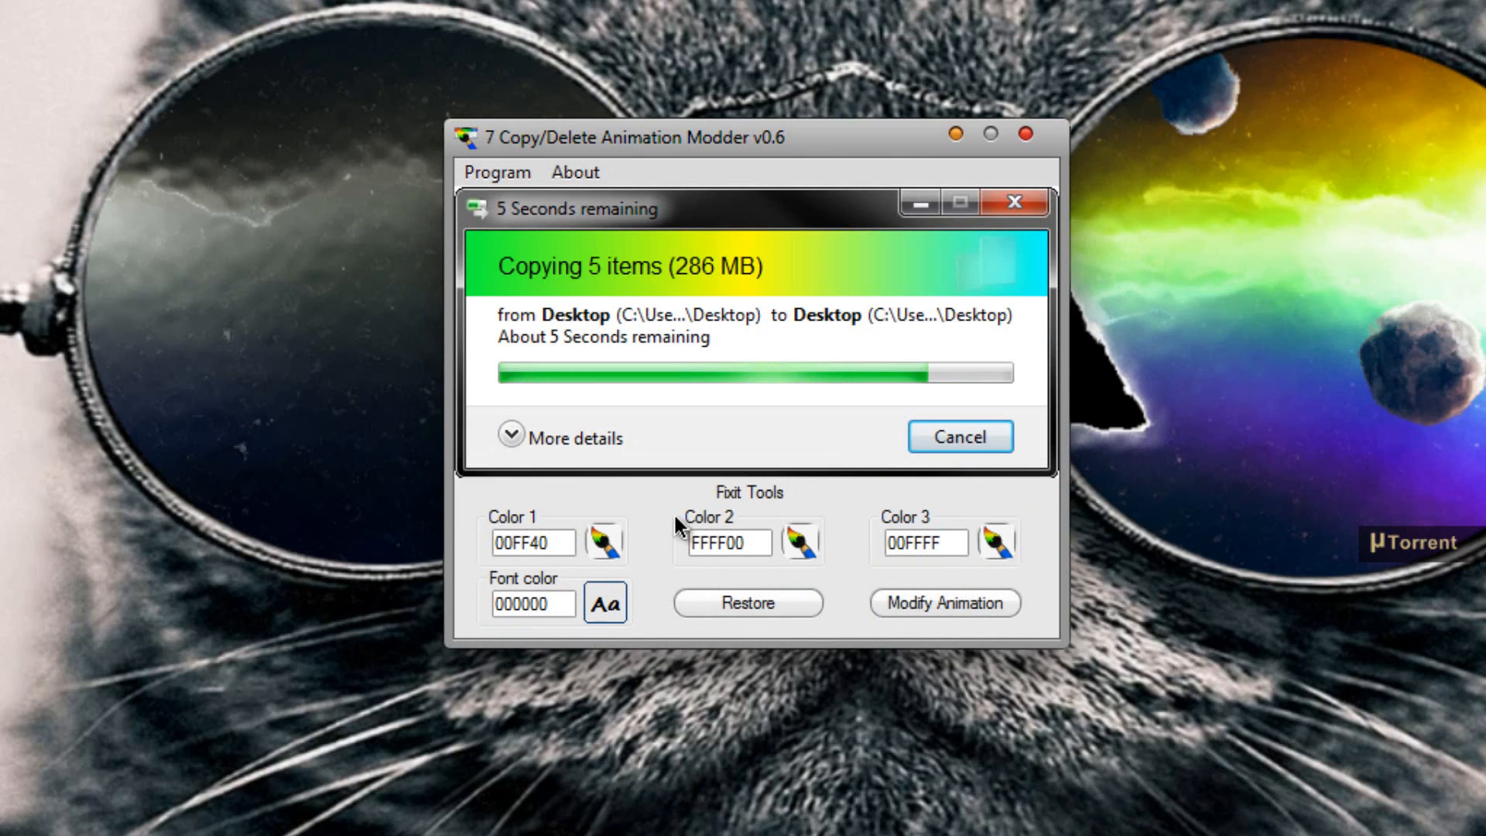
mouse_move(966, 308)
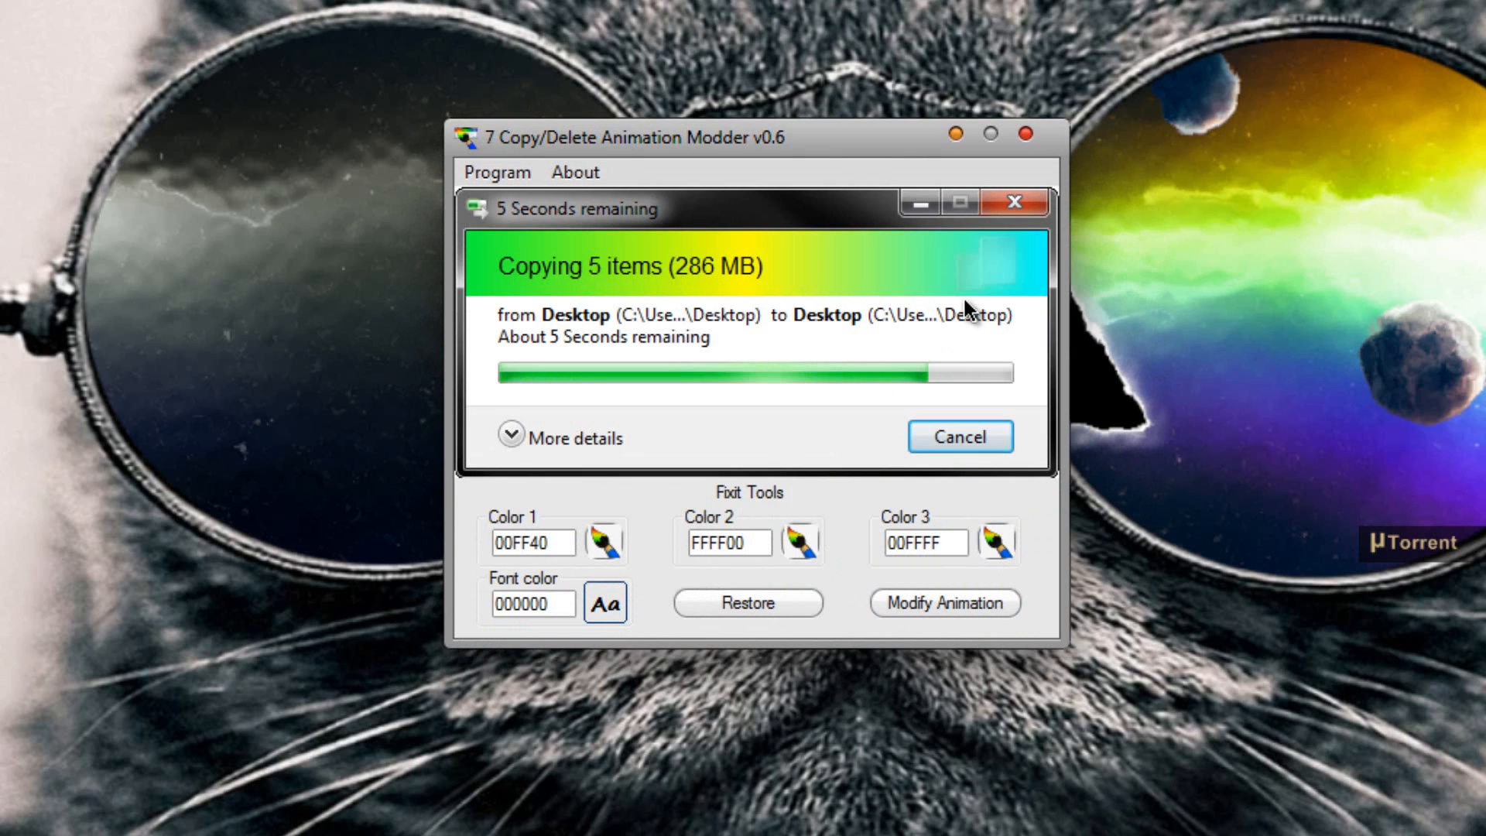
mouse_move(987, 313)
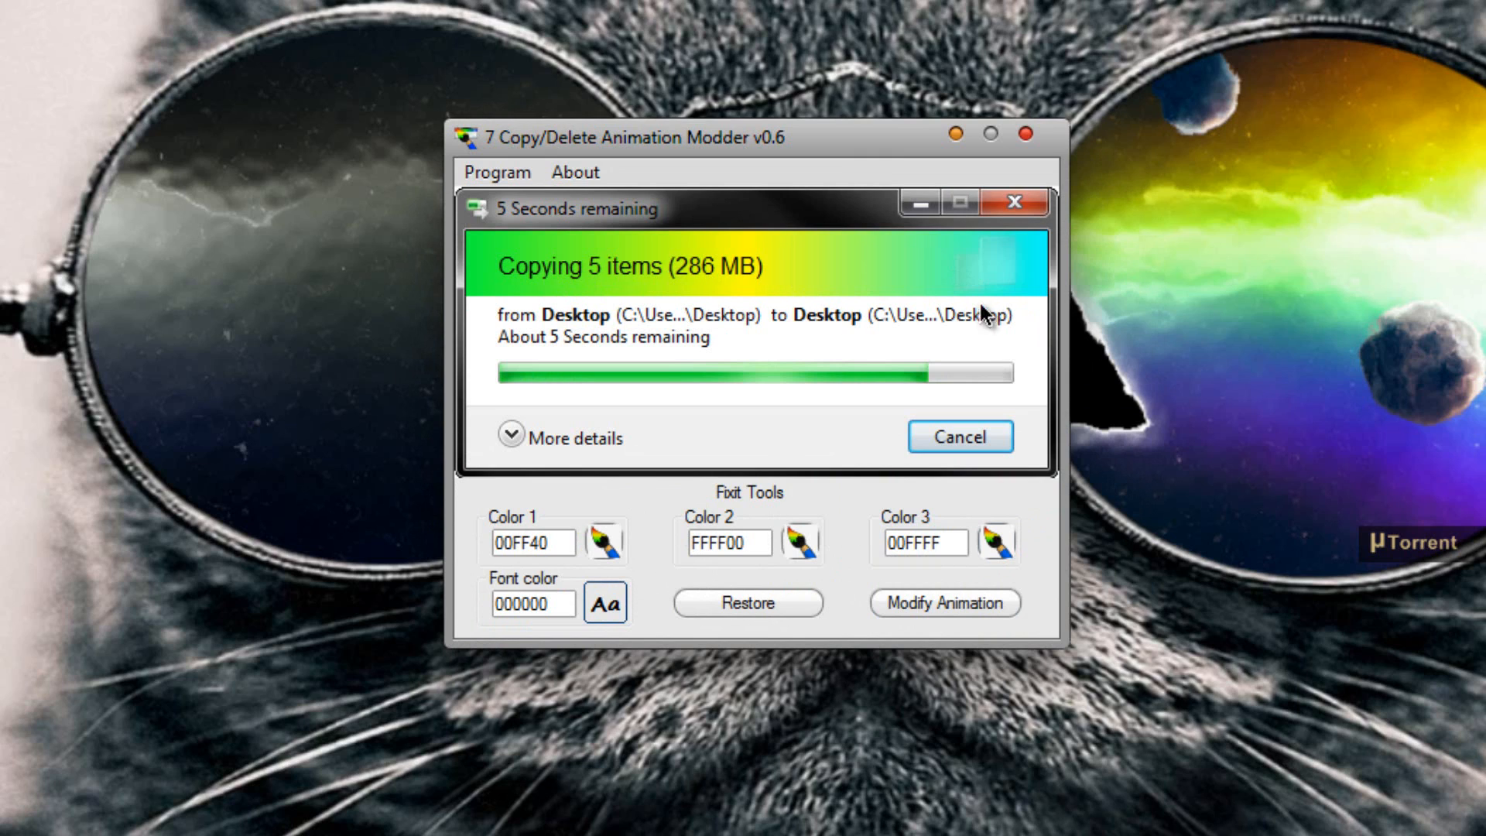
mouse_move(611, 314)
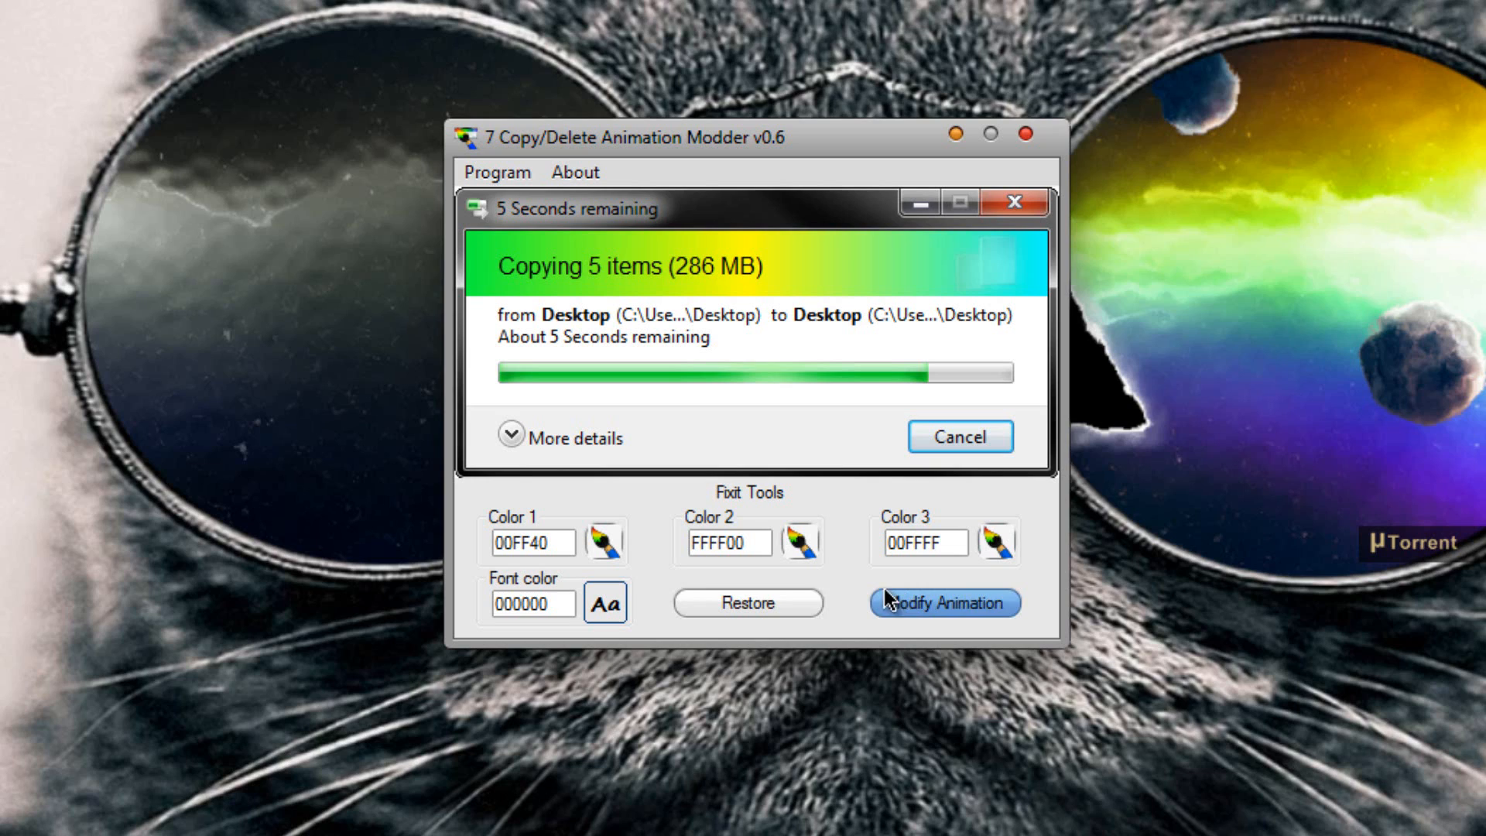
mouse_move(606, 602)
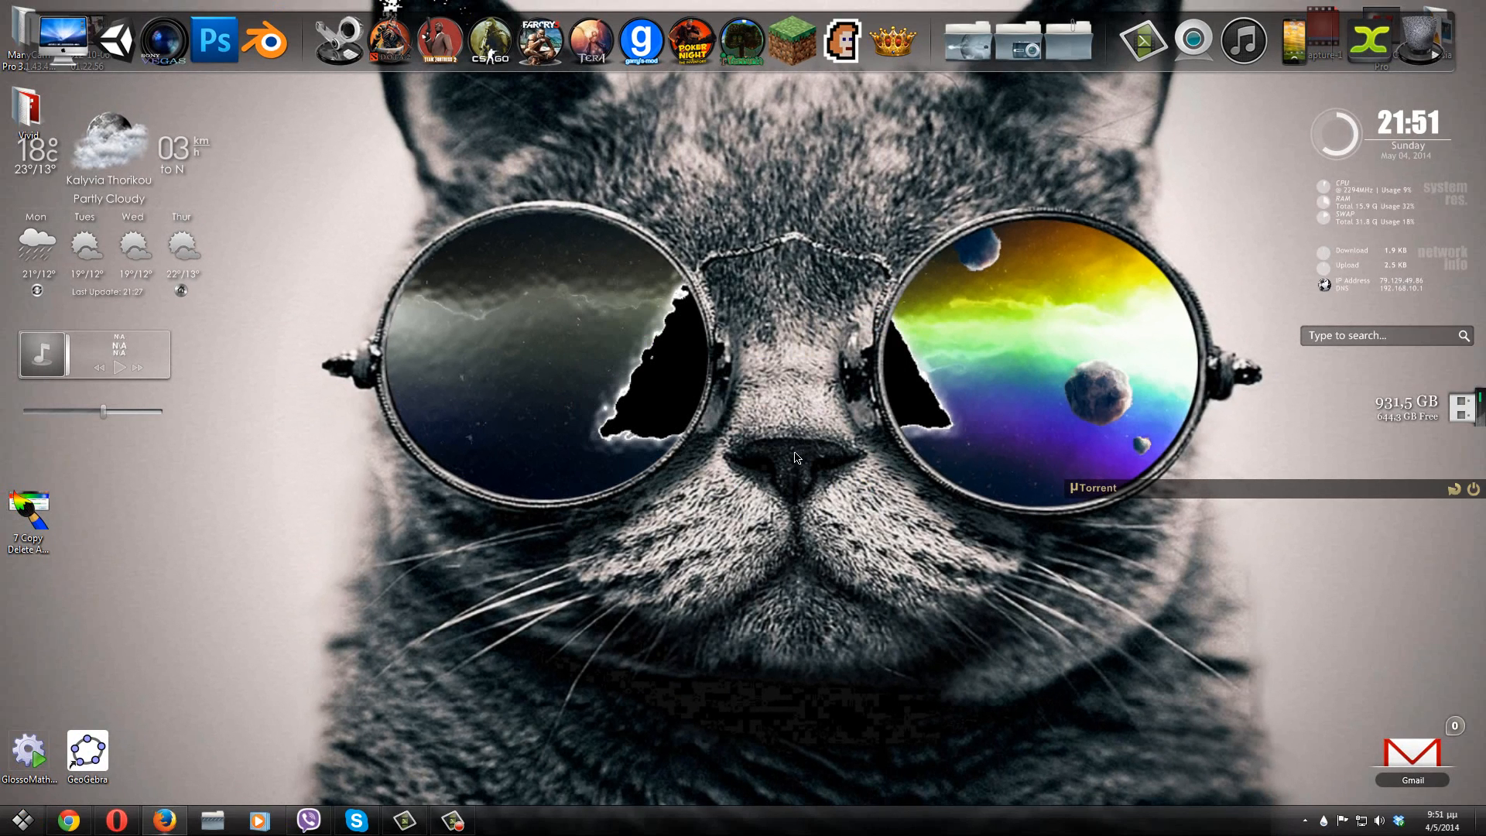
mouse_move(809, 412)
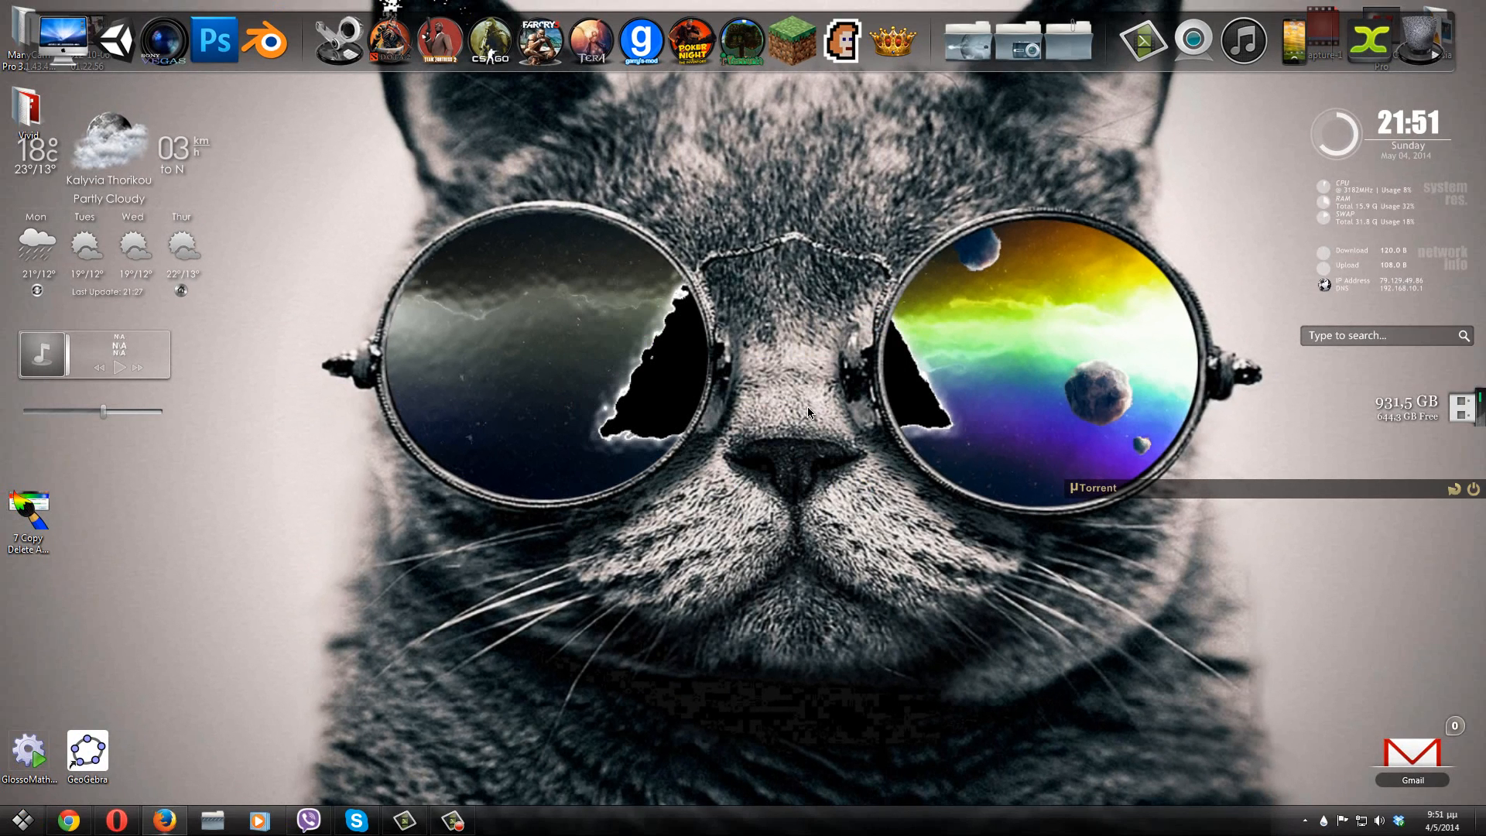